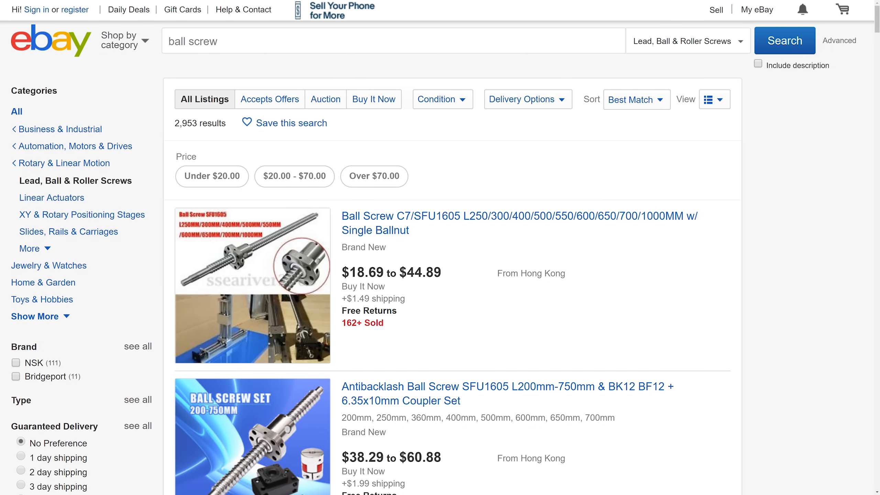
Step: Open the 300mm SFU1605 ball screw listing (US$21.88, 30% off) and view its third photo
scroll("down", 3)
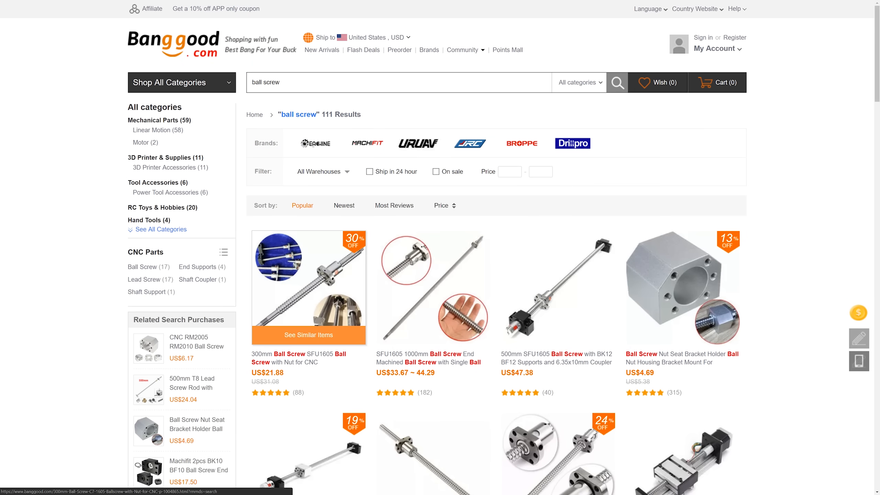
left_click(308, 288)
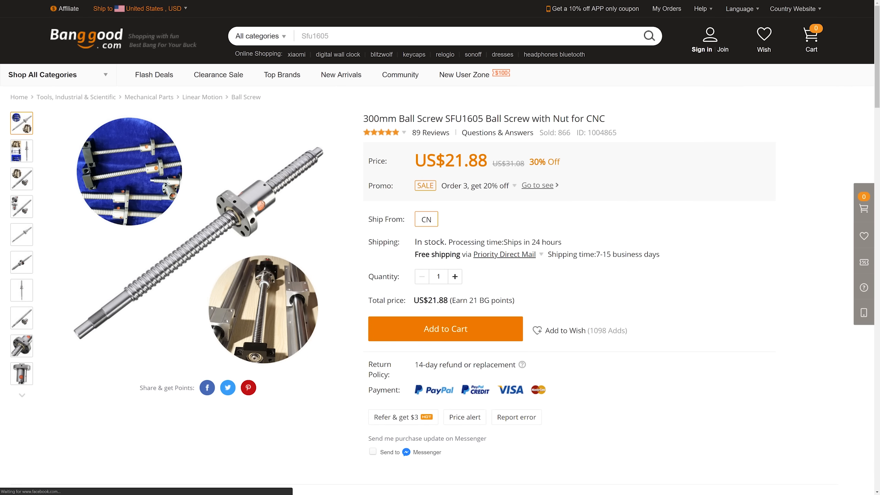
left_click(21, 179)
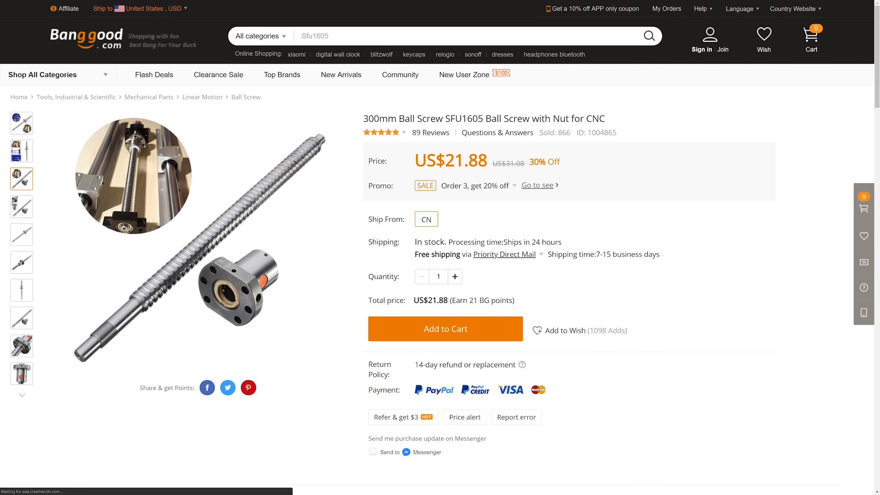